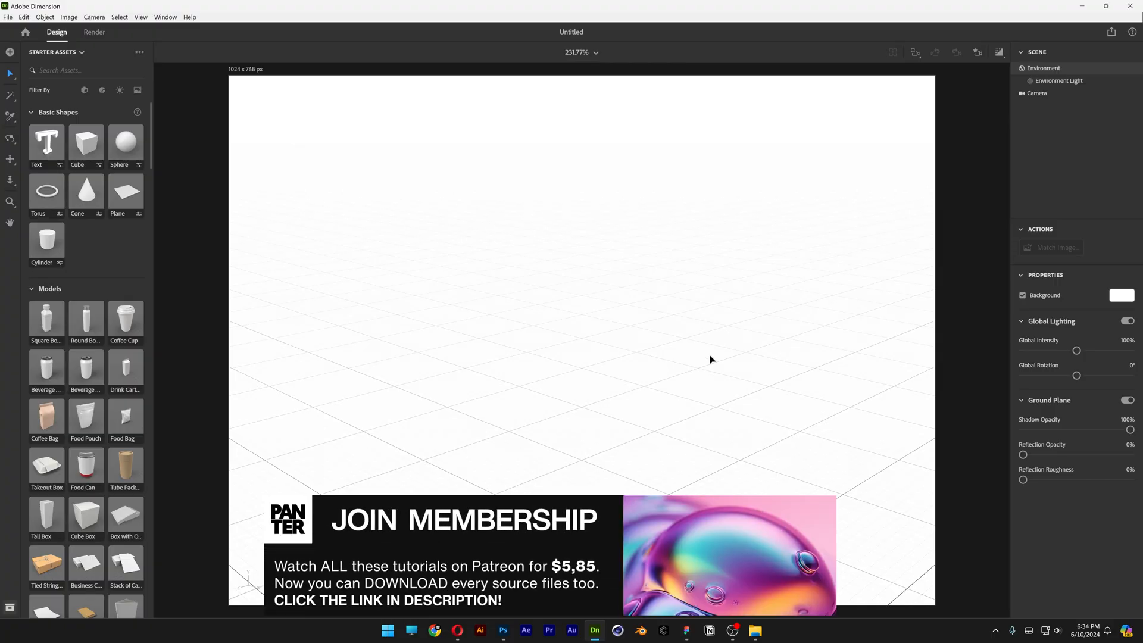
Add a cube flattened into a wide base slab, then a second cube on top shrunk to about 40%.
left_click(1121, 296)
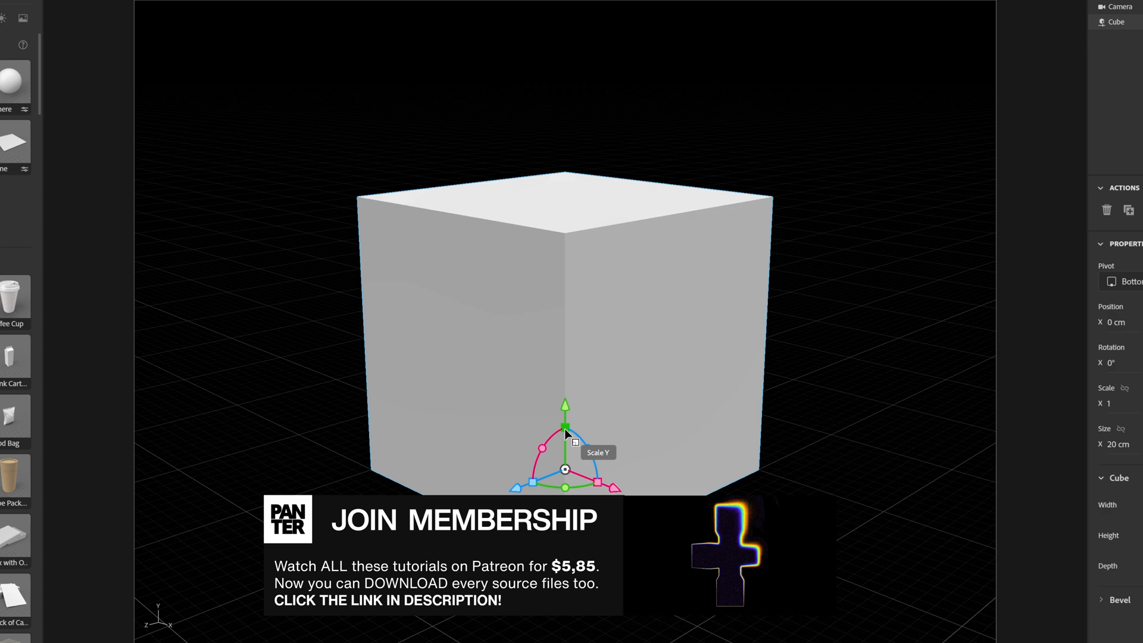
left_click_drag(564, 405, 566, 470)
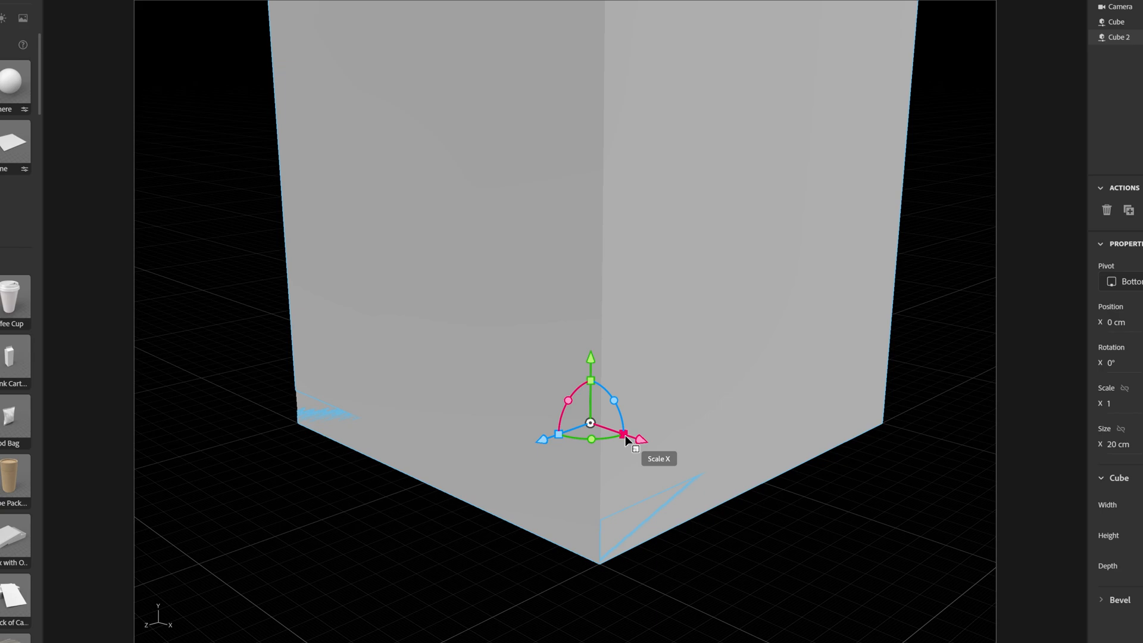
left_click_drag(625, 435, 617, 436)
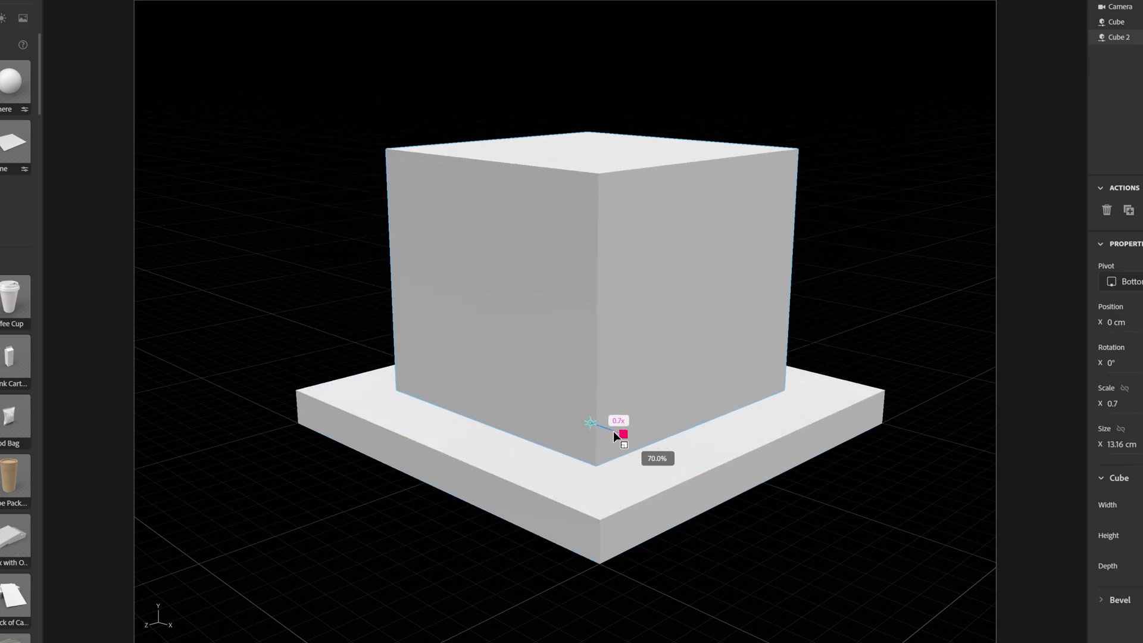
left_click_drag(619, 436, 614, 443)
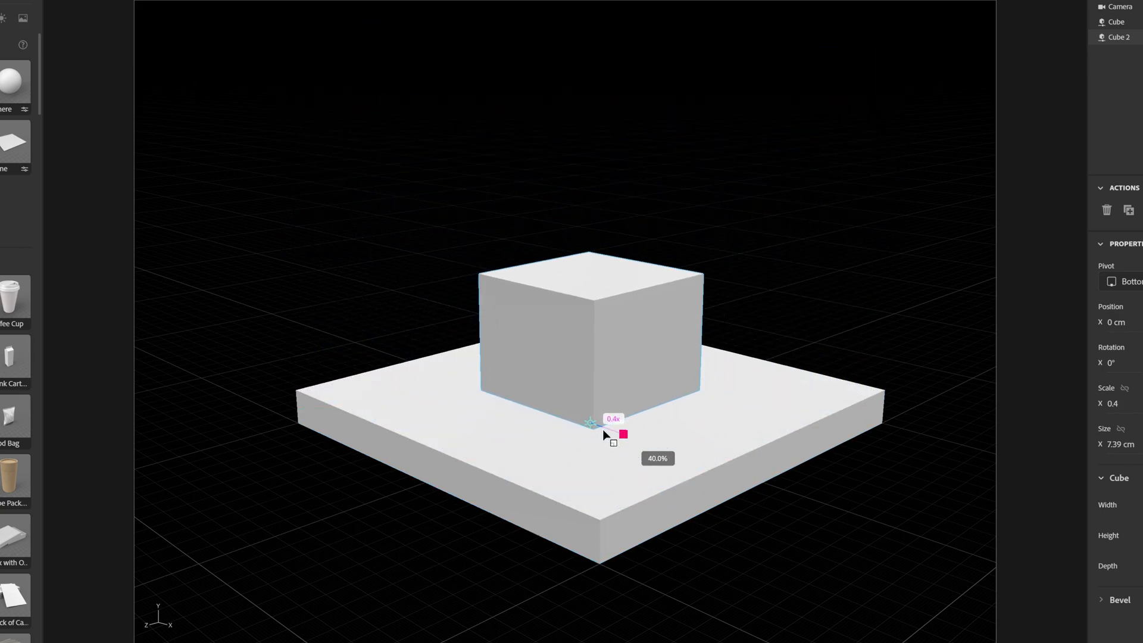
left_click_drag(622, 435, 622, 424)
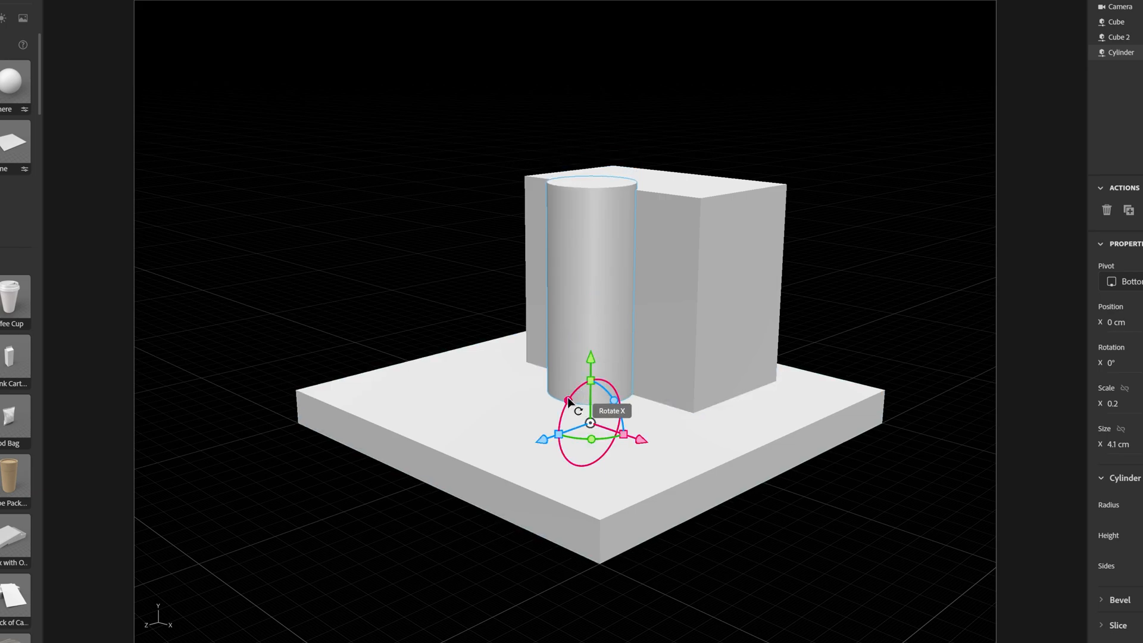
Tilt the thin cylinder standing on the slab with the rotate gizmo.
left_click_drag(570, 401, 570, 398)
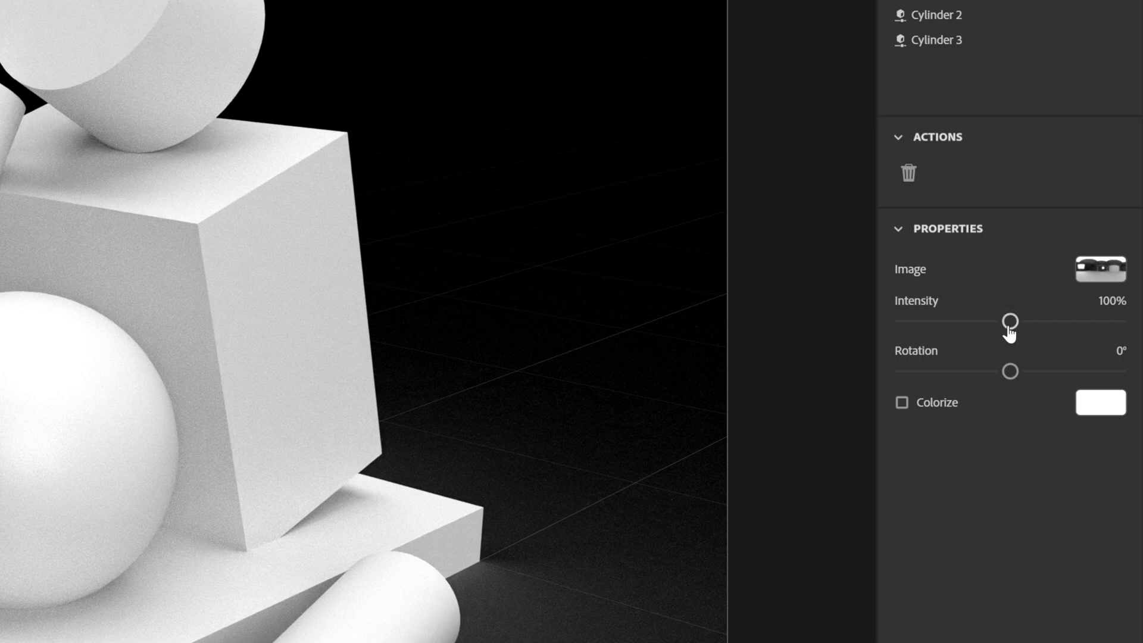
Raise the Environment Light intensity with its slider.
left_click_drag(1011, 372, 1066, 371)
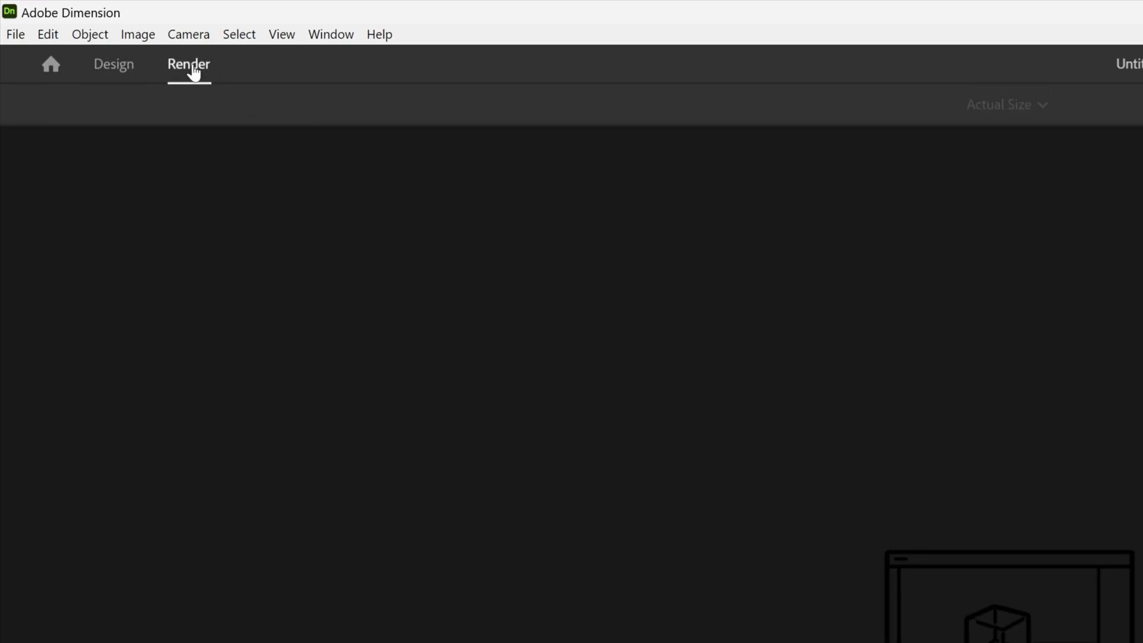
Switch to the Render workspace and choose PNG output for the test4 render.
left_click(189, 64)
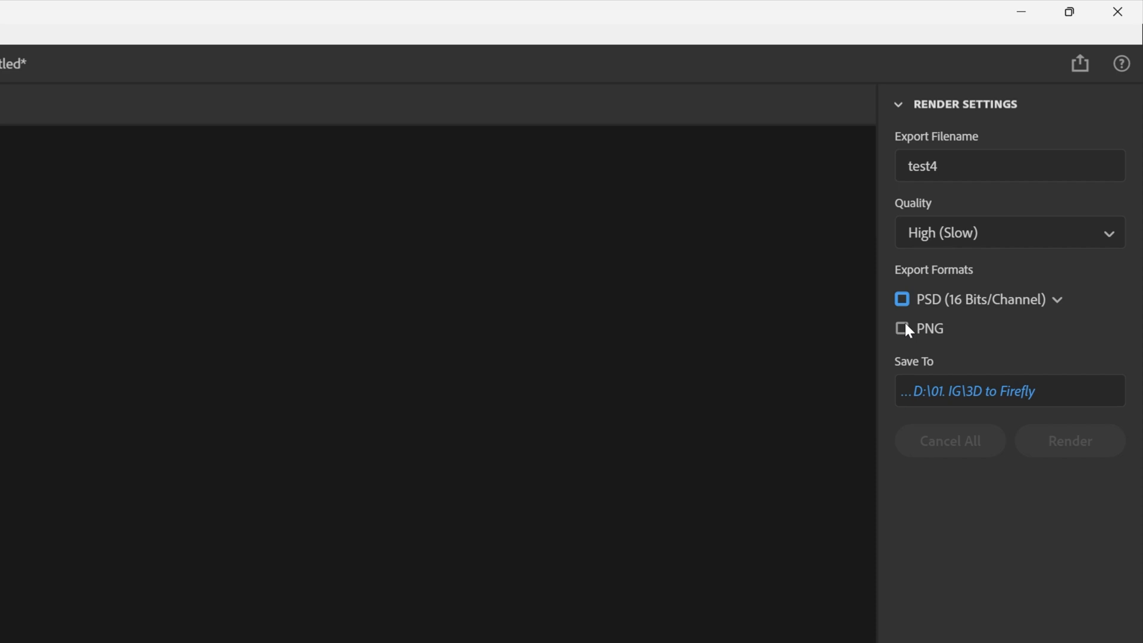
left_click(902, 329)
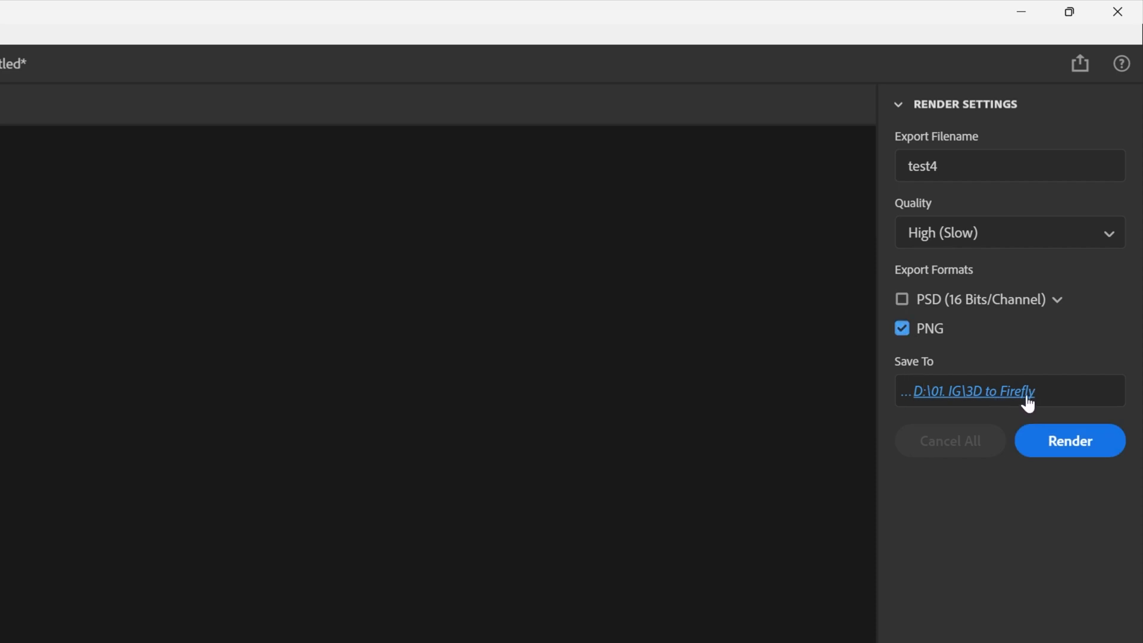
mouse_move(1070, 441)
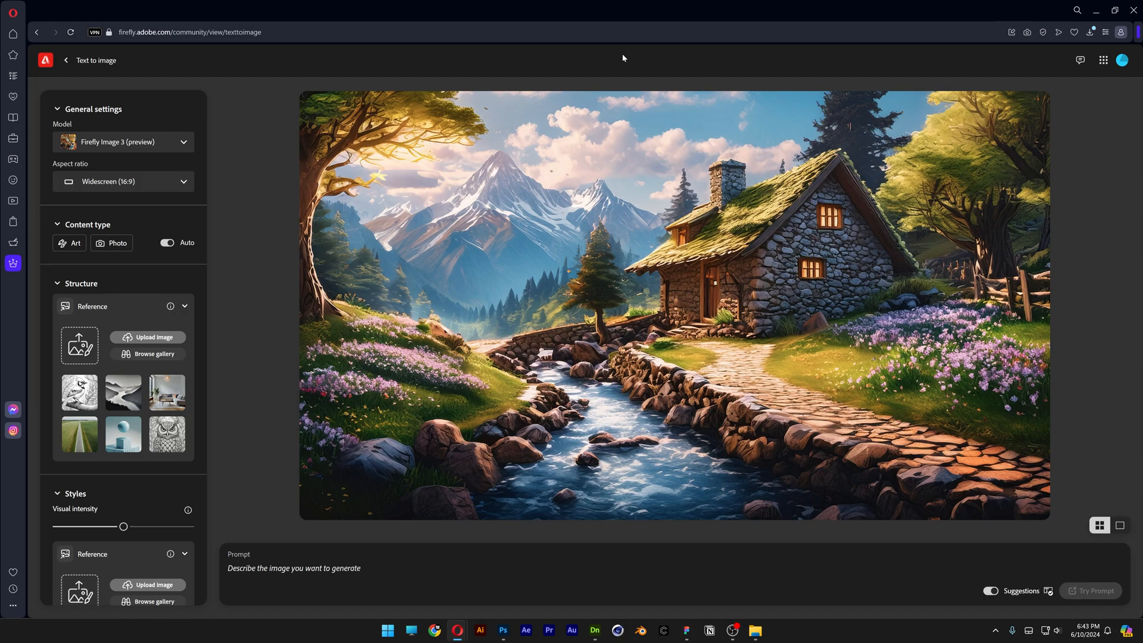
Set the Firefly aspect ratio to Landscape (4:3).
left_click(123, 142)
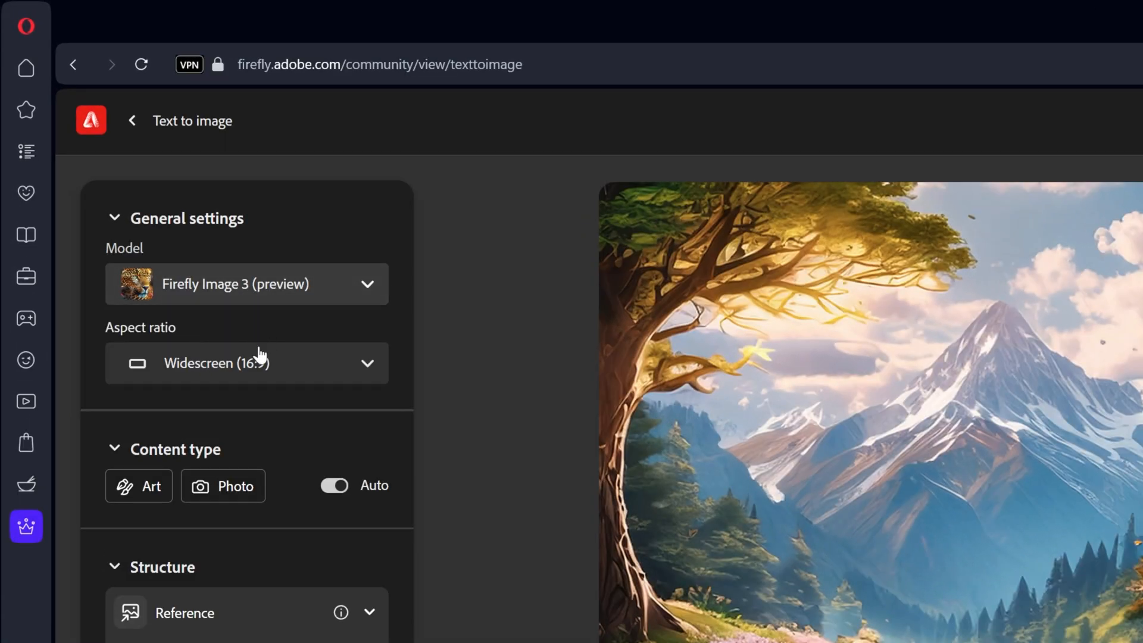
left_click(246, 363)
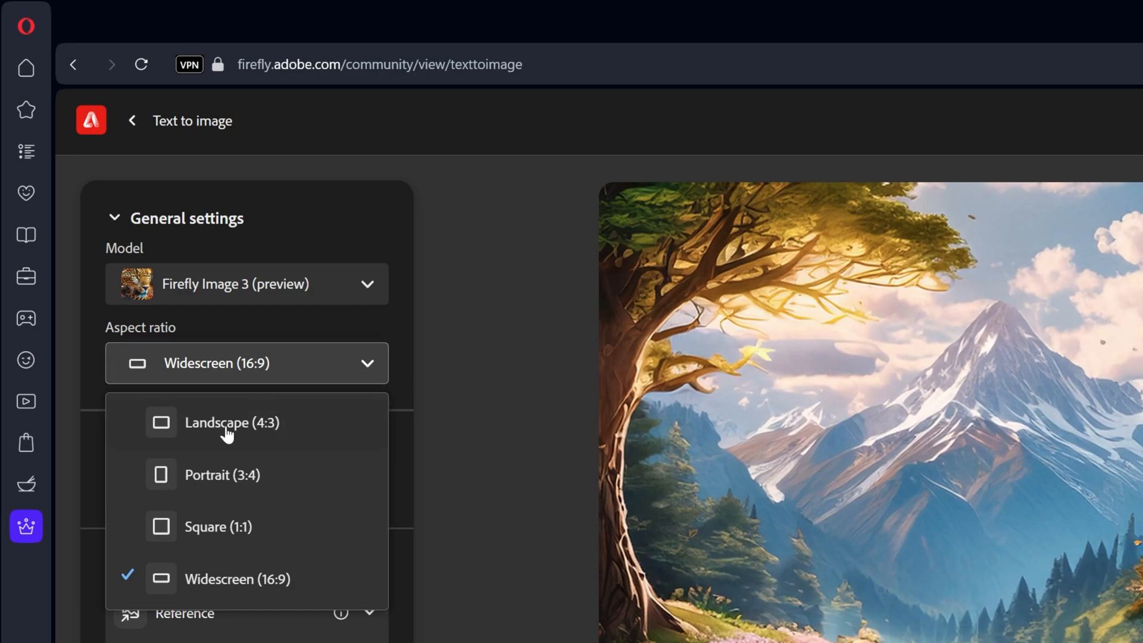
left_click(232, 422)
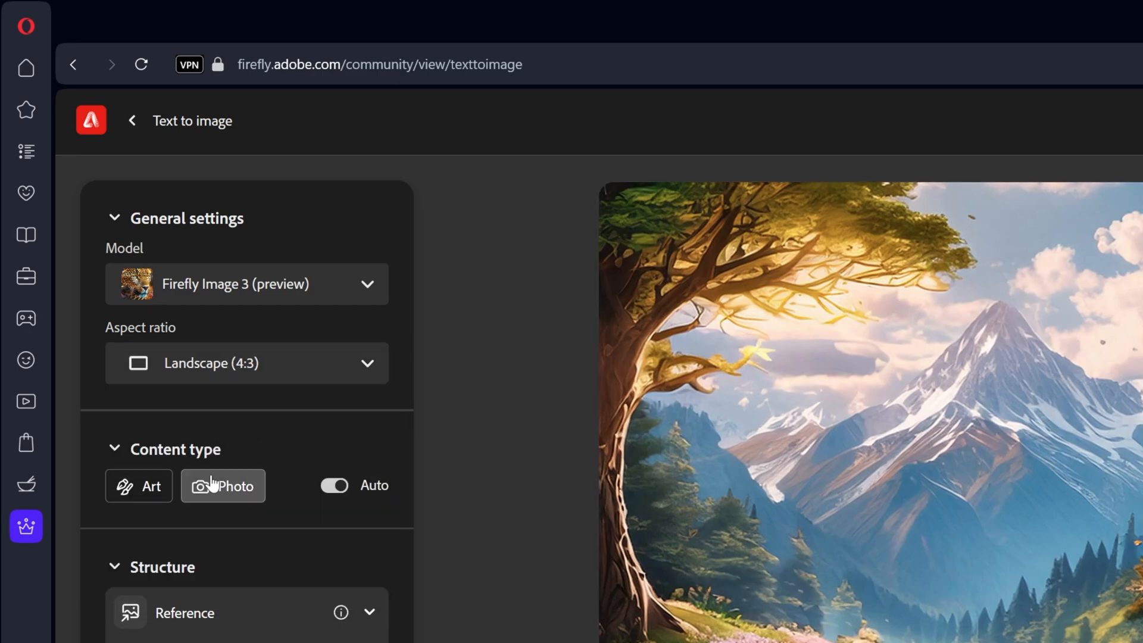
scroll("down", 3)
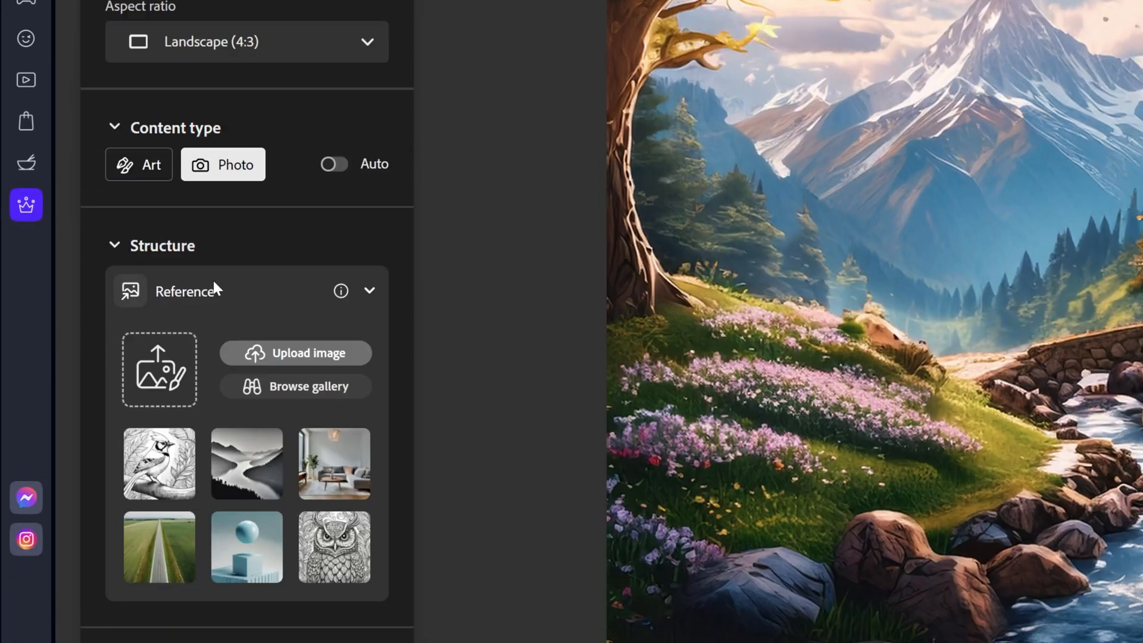
scroll("down", 3)
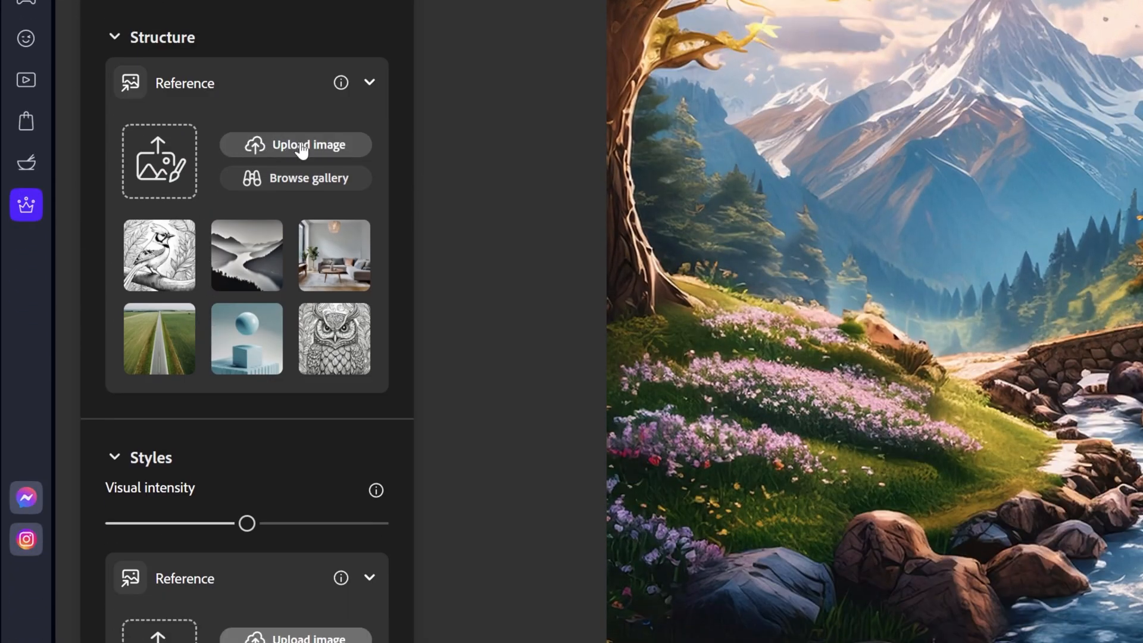
Load the test4 render as the Structure reference image.
left_click(308, 144)
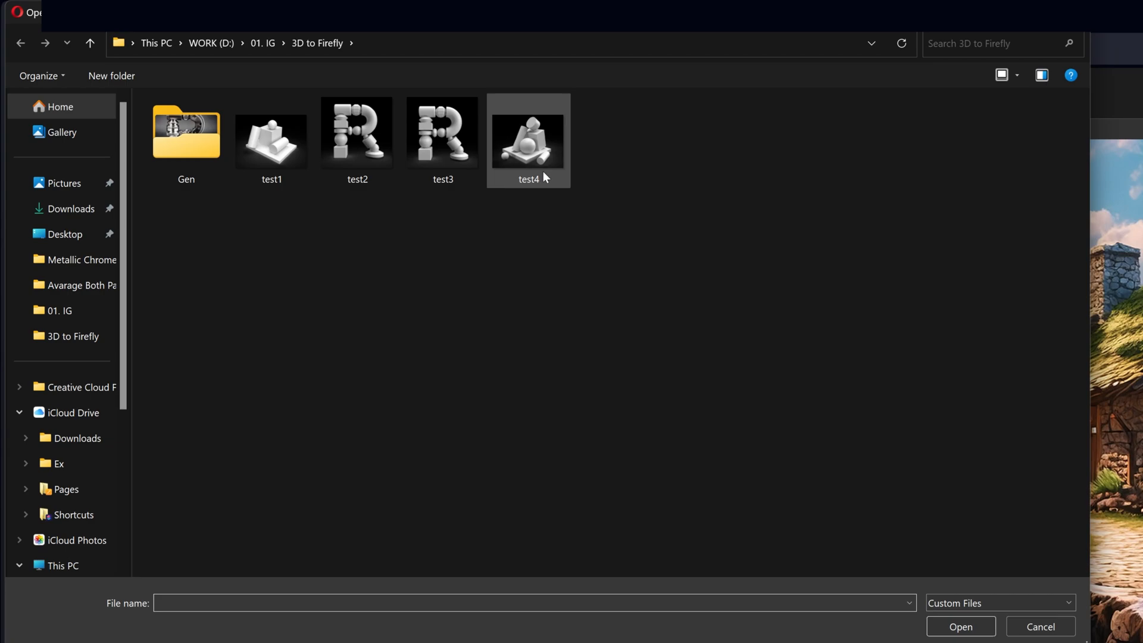
left_click(528, 130)
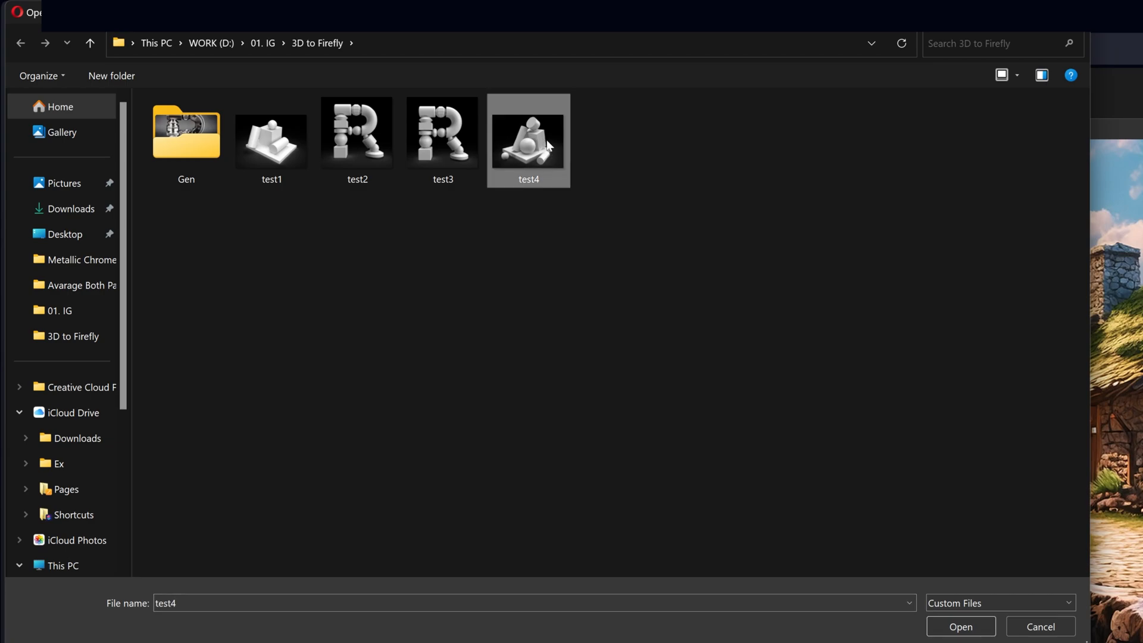
left_click(959, 627)
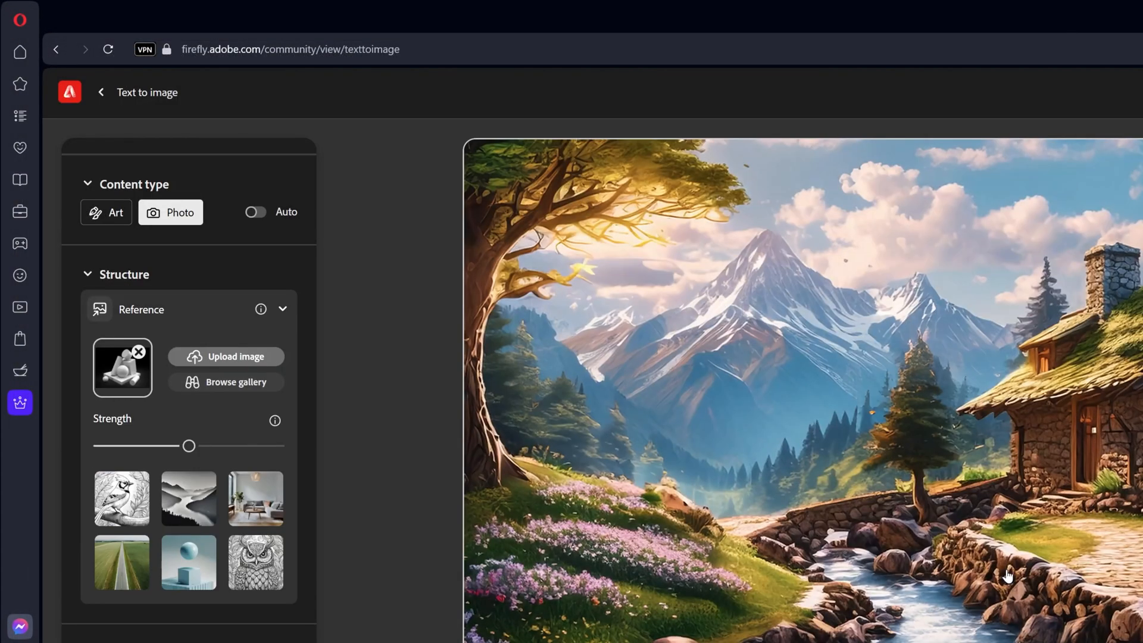
Enter 'made of cracked' into the prompt describing cracked stone.
scroll("down", 3)
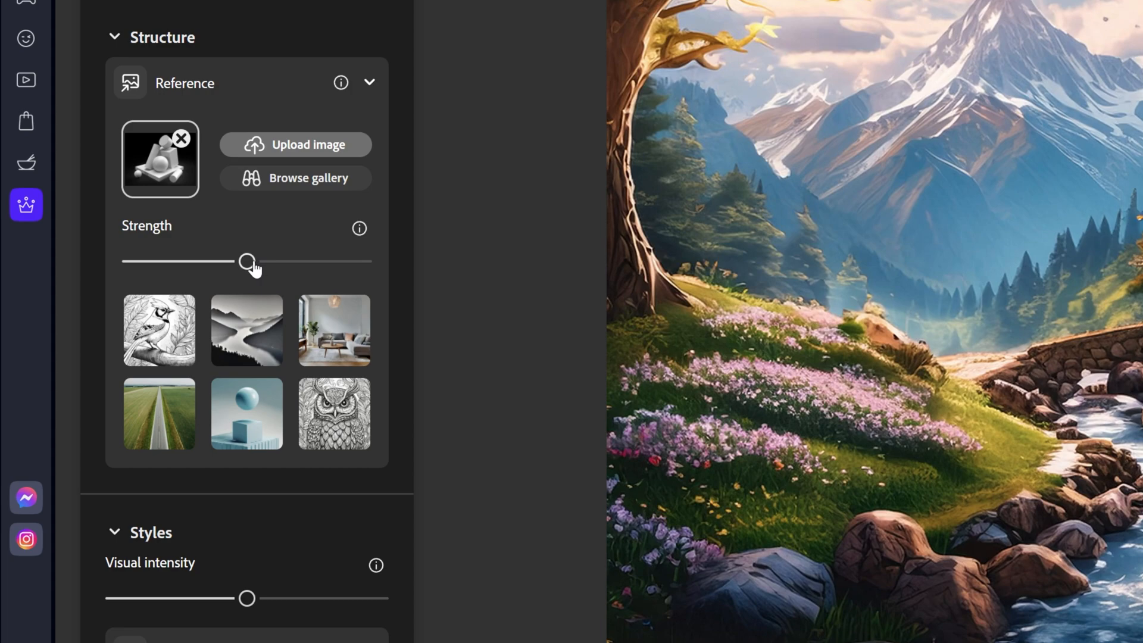
scroll("down", 3)
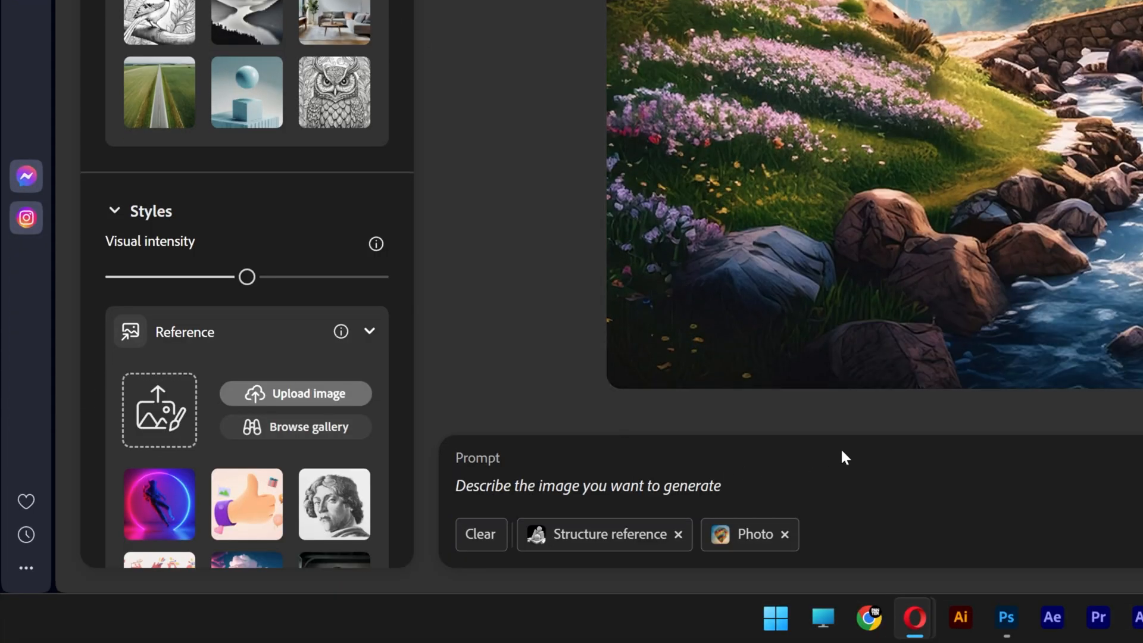
type("made of cracked")
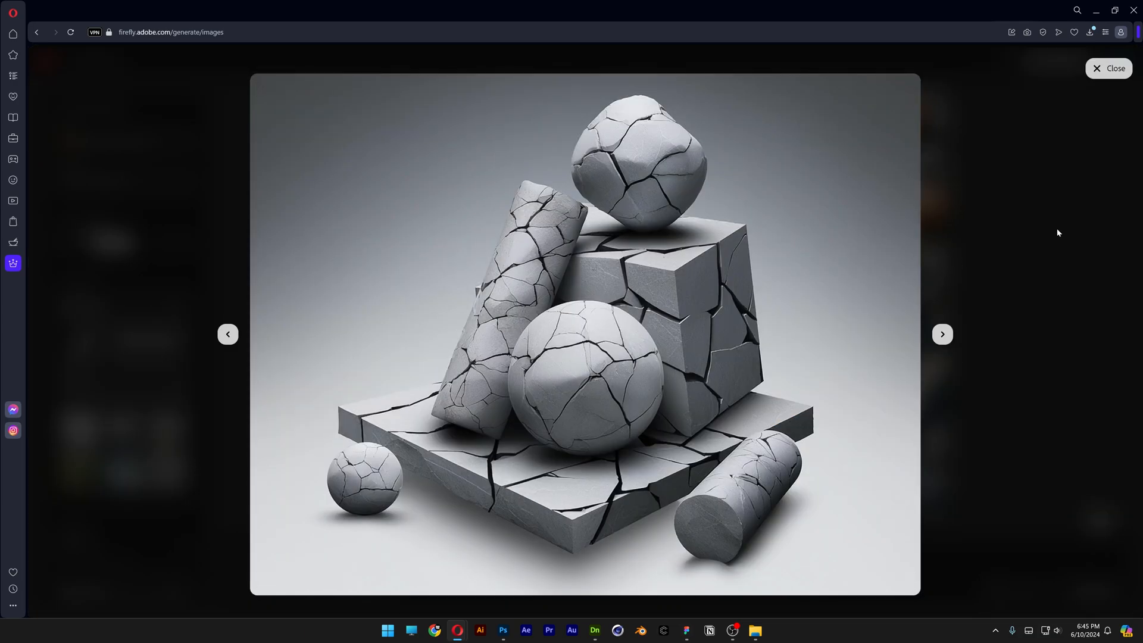
left_click(941, 333)
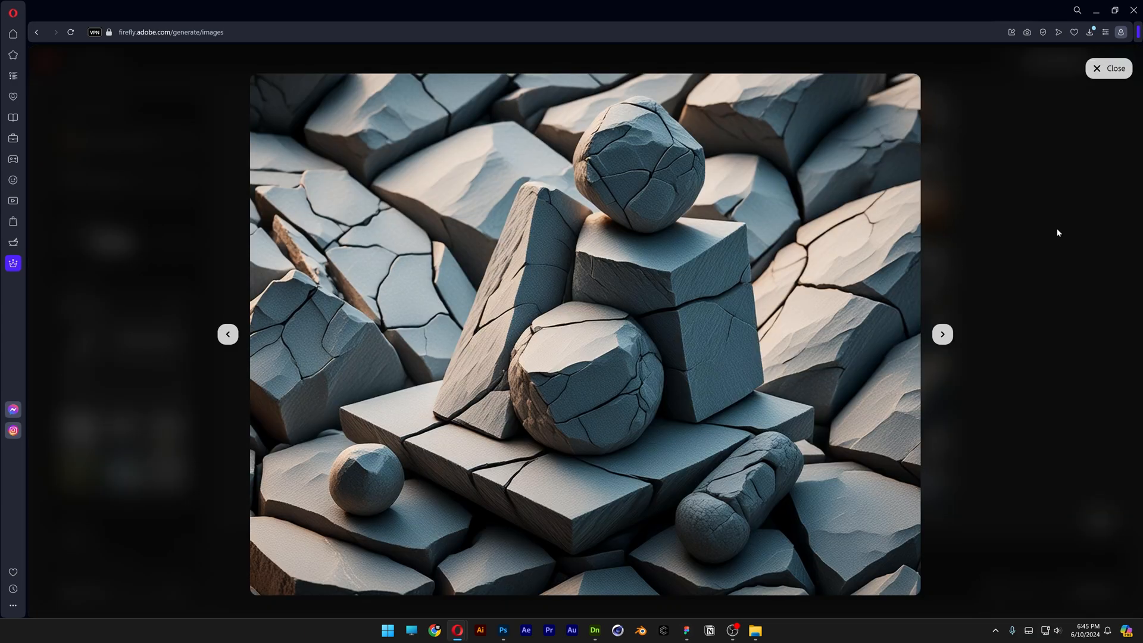
left_click(941, 333)
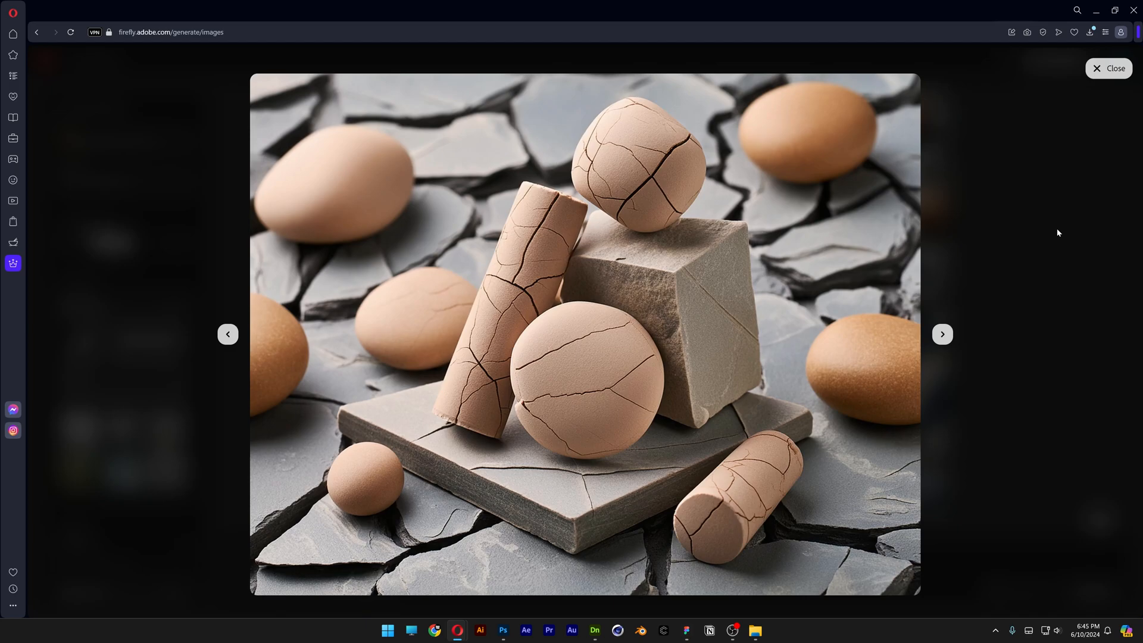
left_click(1107, 68)
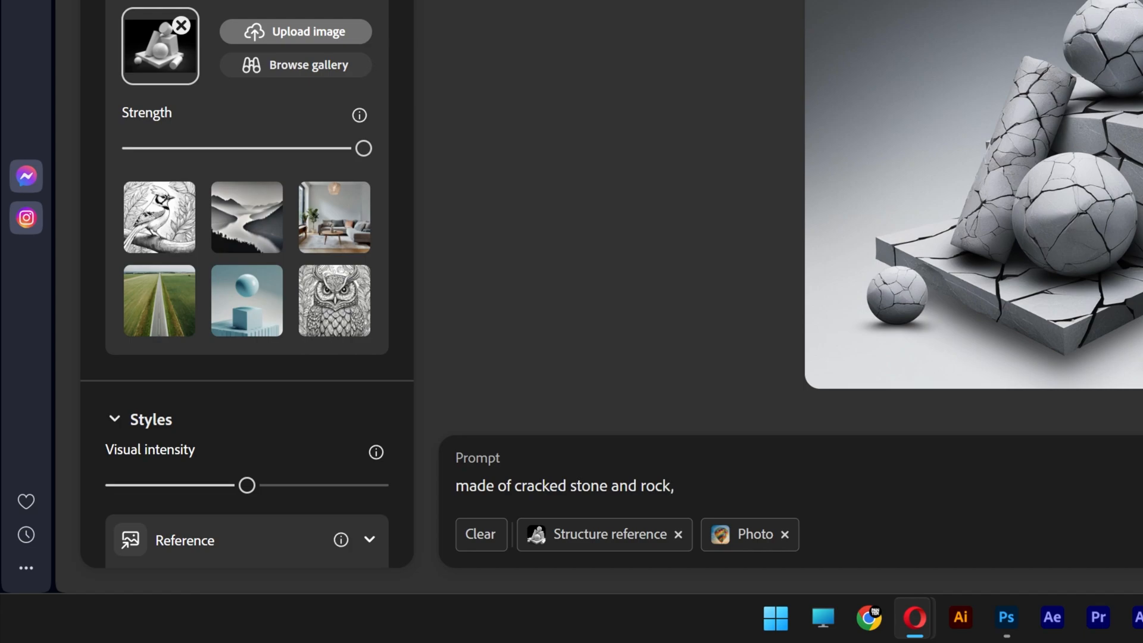
Append 'isolated on black' to the prompt.
type("isolated on balck")
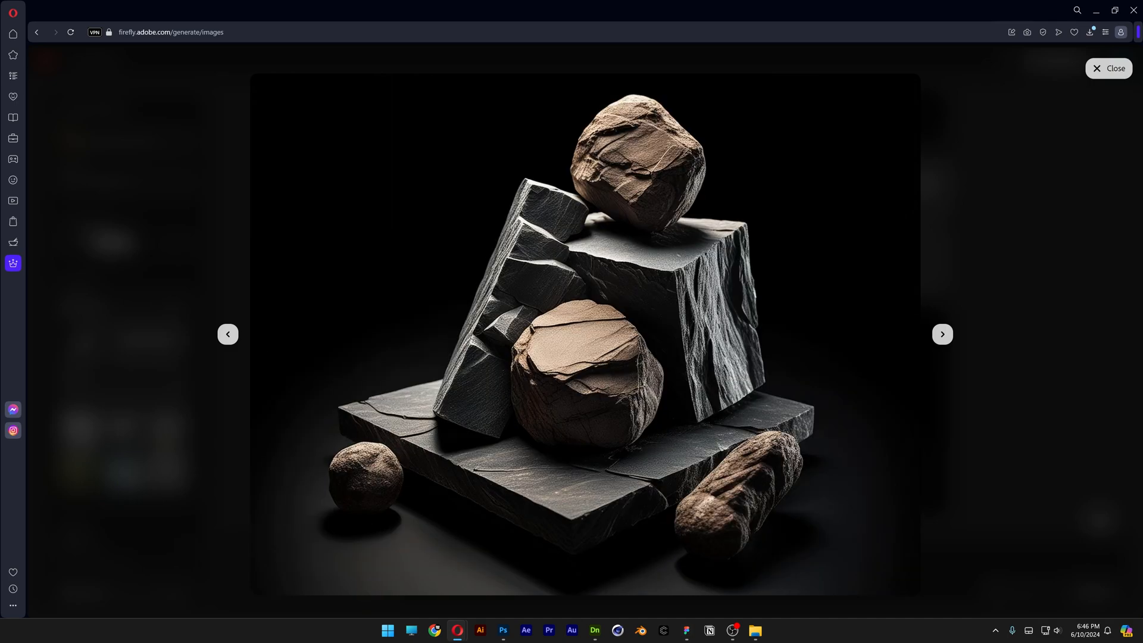
Browse through the next two generated stone-on-black variations.
left_click(942, 333)
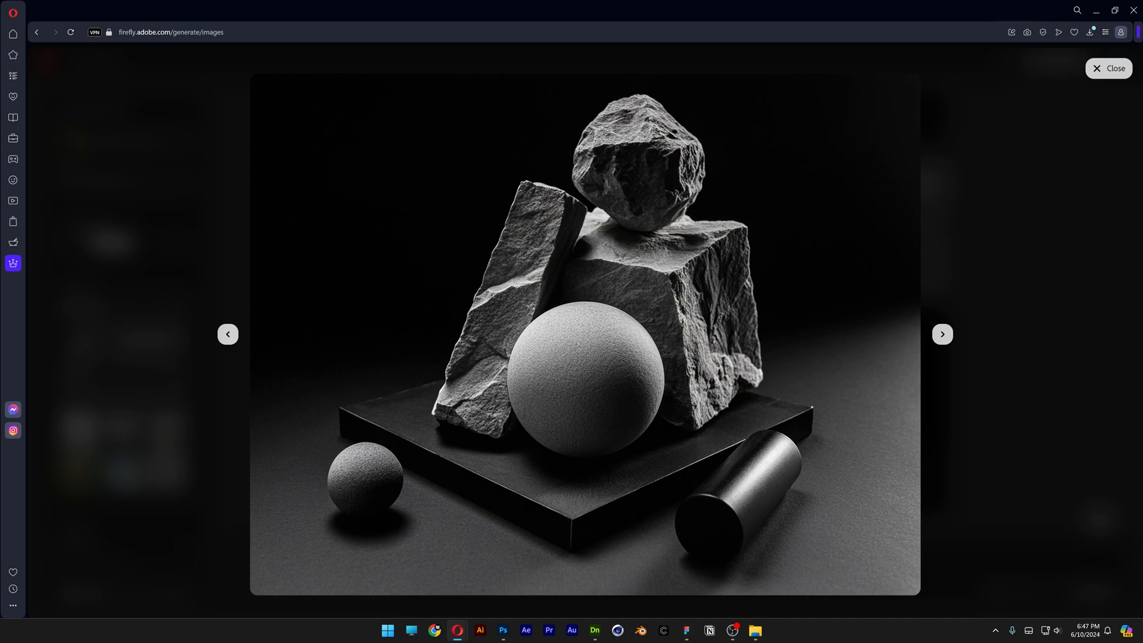
left_click(942, 334)
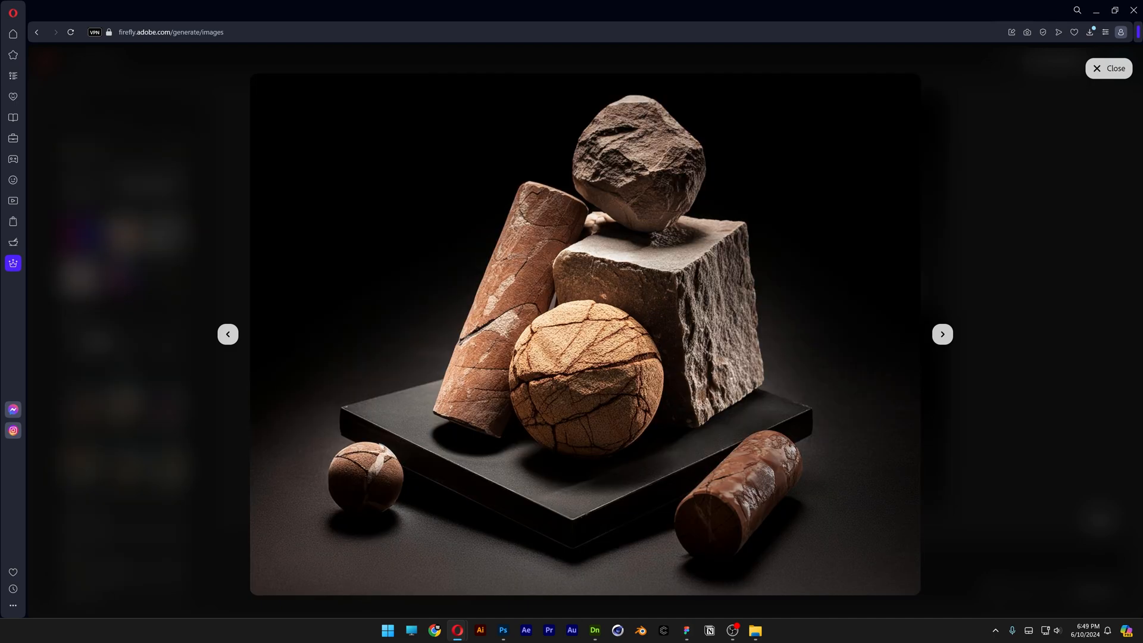